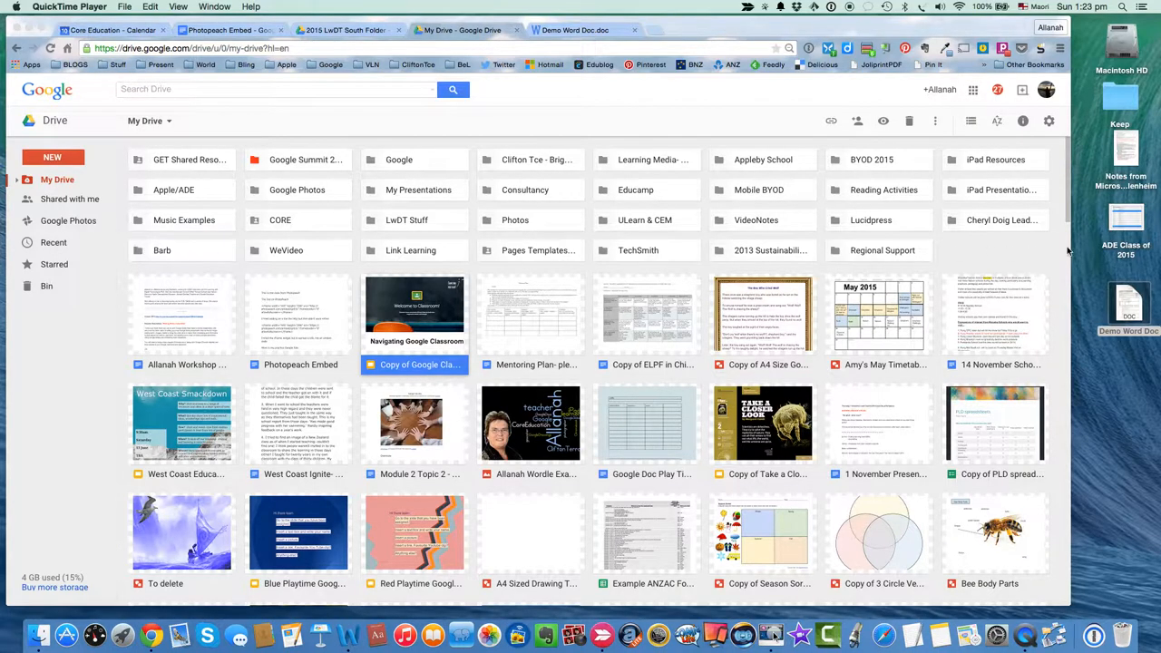
{"action": "mouse_move", "coordinate": [1009, 163]}
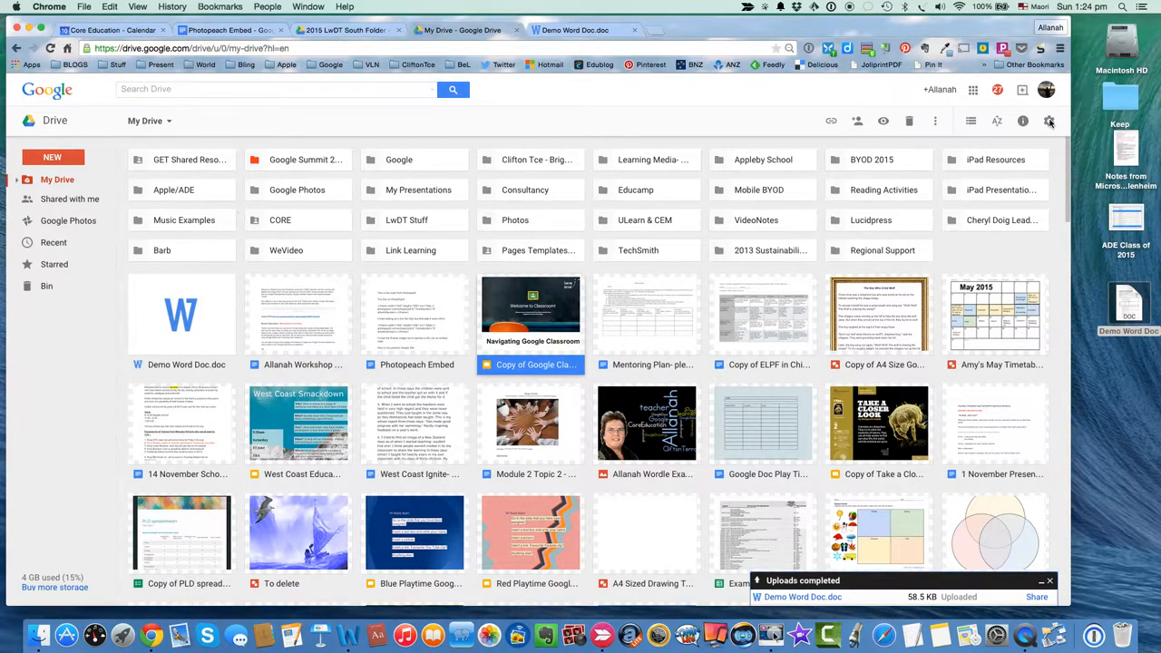
Enable 'Convert uploaded files to Google Docs editor format' in Drive Settings and confirm with Done.
{"action": "left_click", "coordinate": [1049, 119]}
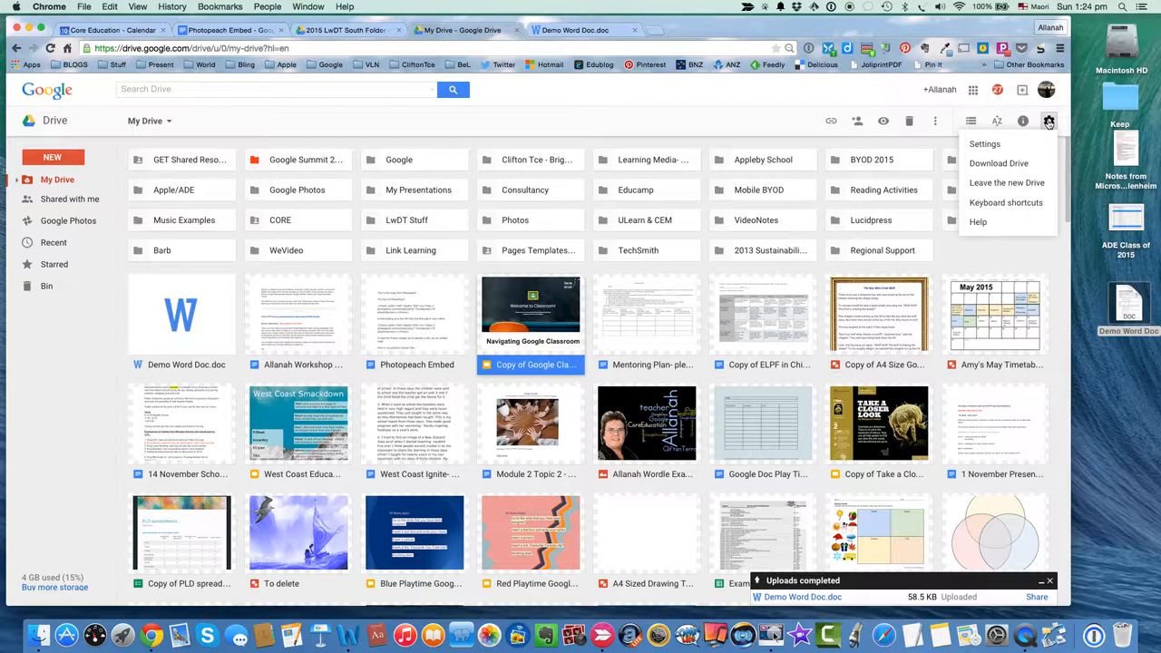
{"action": "mouse_move", "coordinate": [984, 144]}
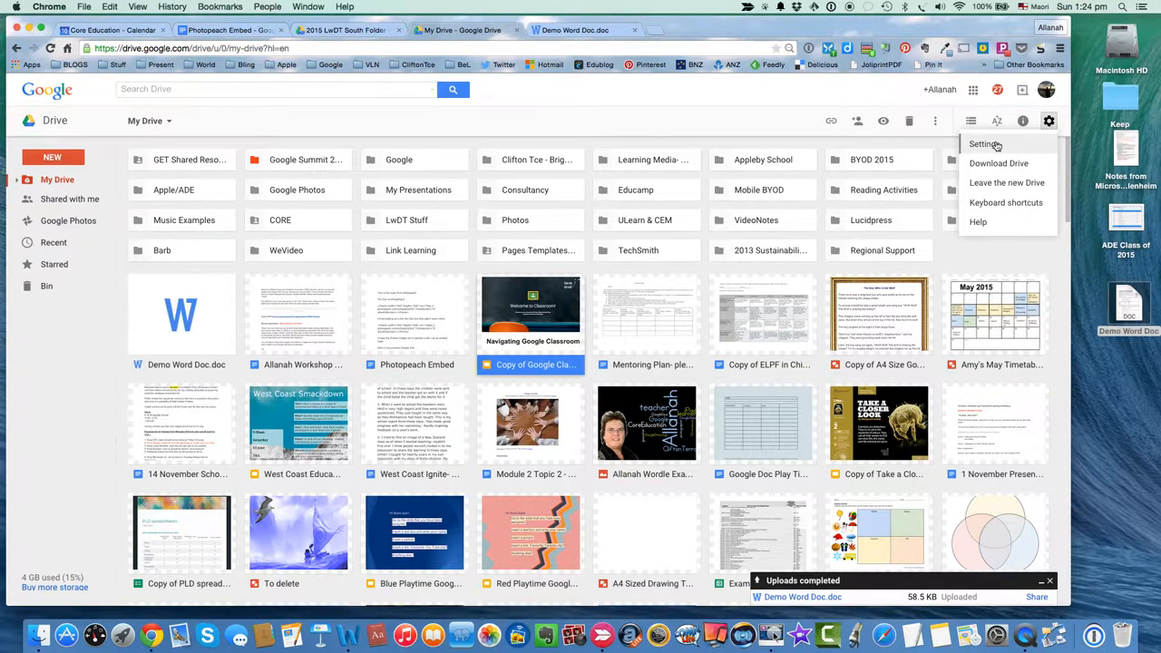
{"action": "left_click", "coordinate": [984, 143]}
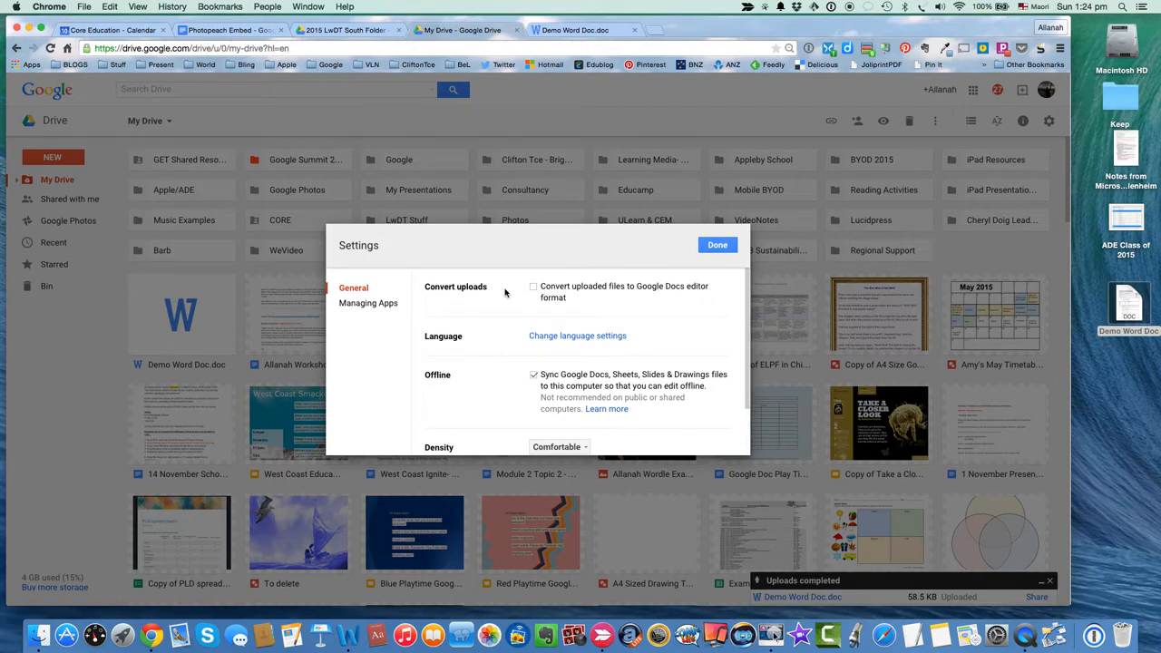
{"action": "left_click", "coordinate": [534, 287]}
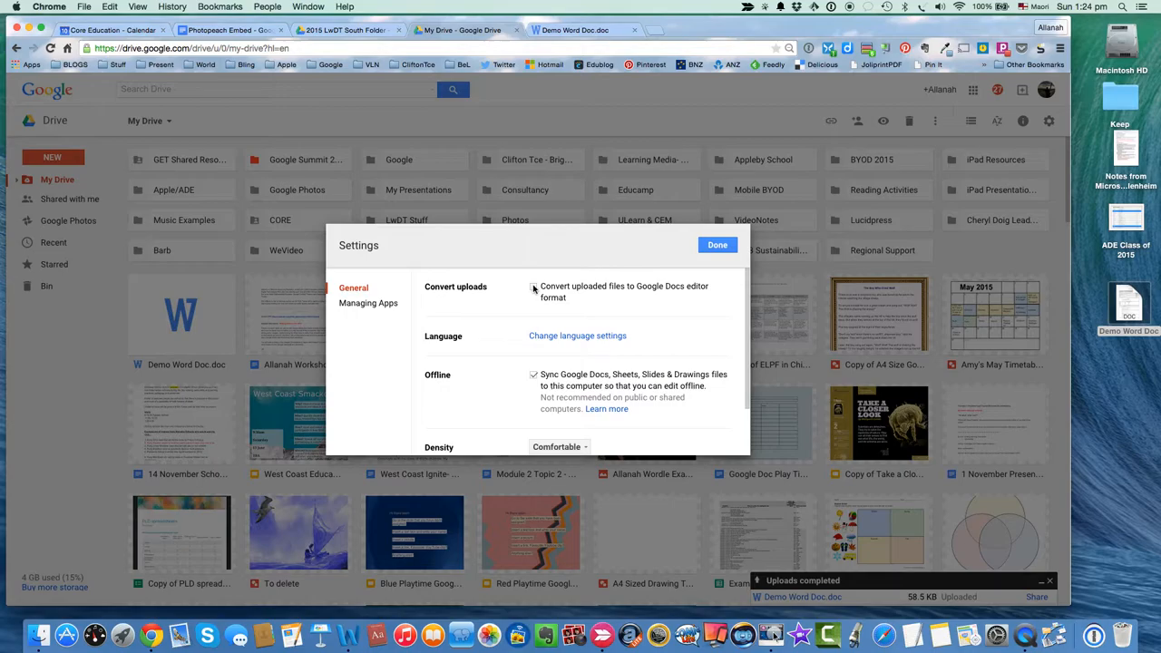
{"action": "left_click", "coordinate": [533, 287]}
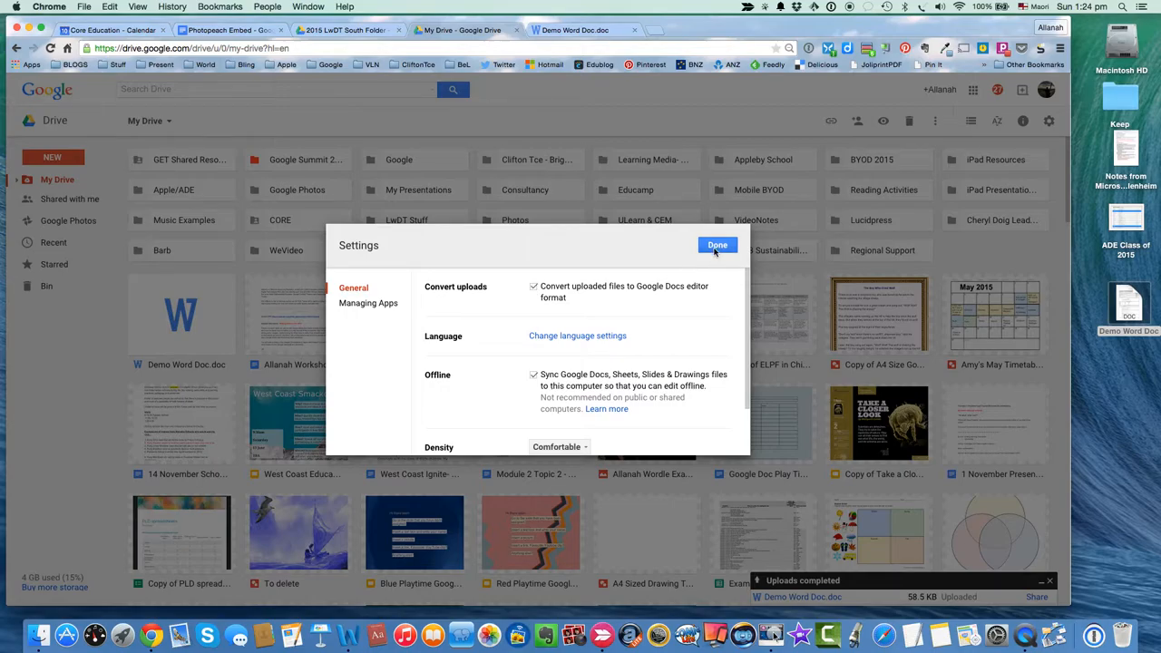
{"action": "left_click", "coordinate": [717, 245]}
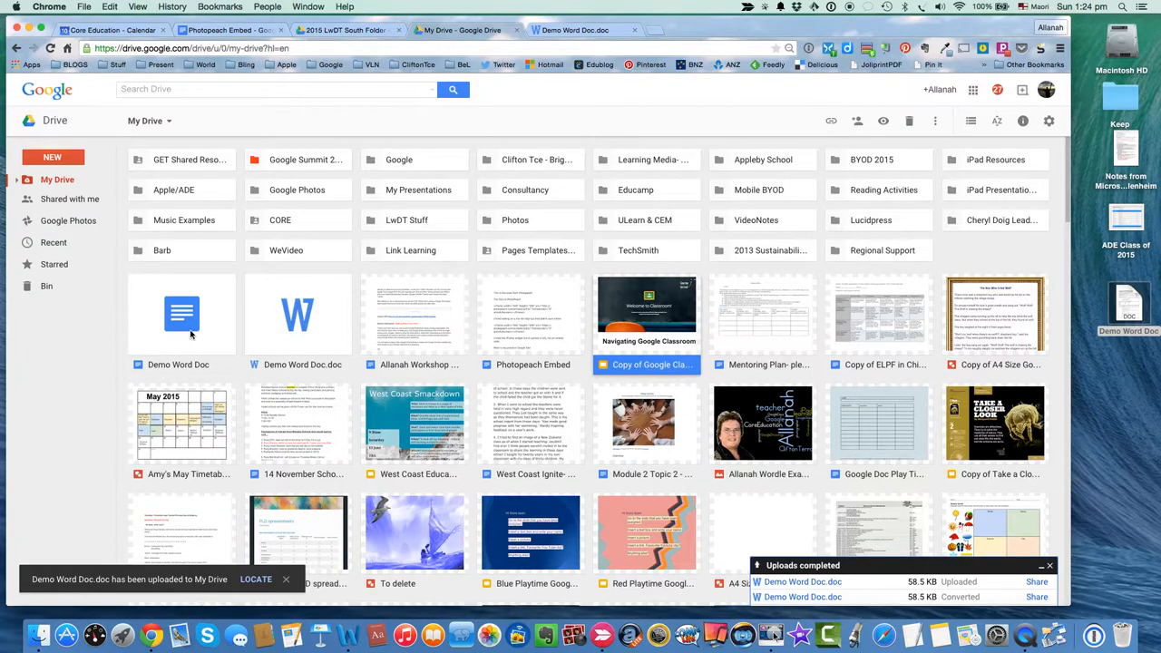
Open the converted 'Demo Word Doc' Google Doc from My Drive for editing.
{"action": "double_click", "coordinate": [182, 312]}
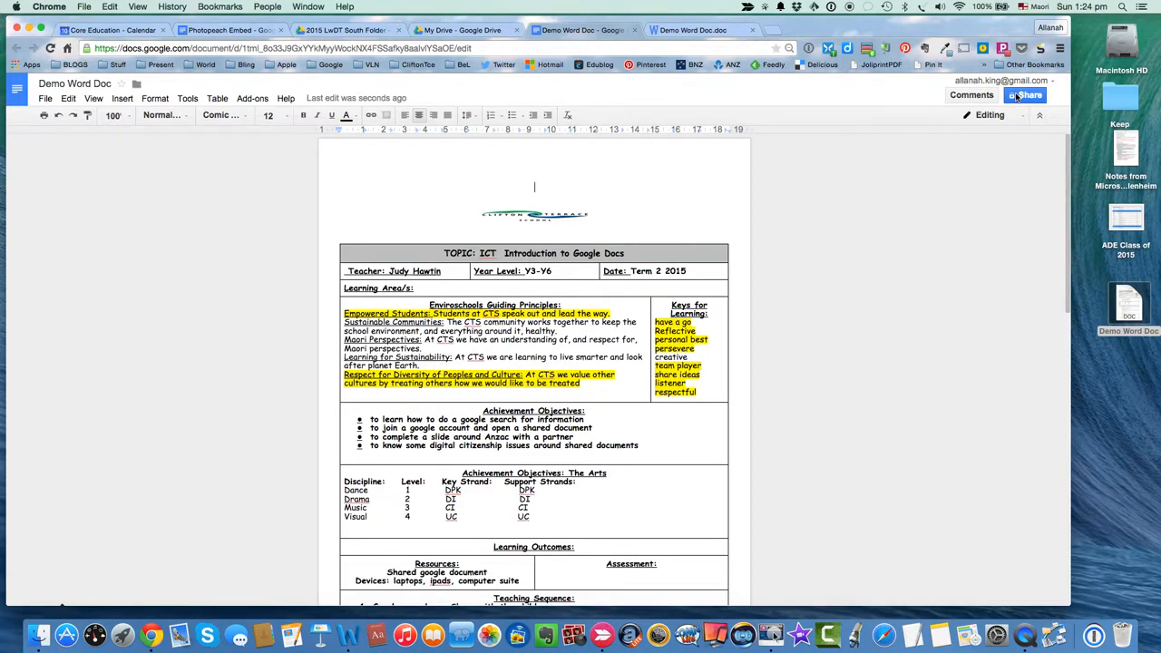
Back in My Drive, open the original 'Demo Word Doc.doc' via Open with > Google Docs.
{"action": "left_click", "coordinate": [472, 29]}
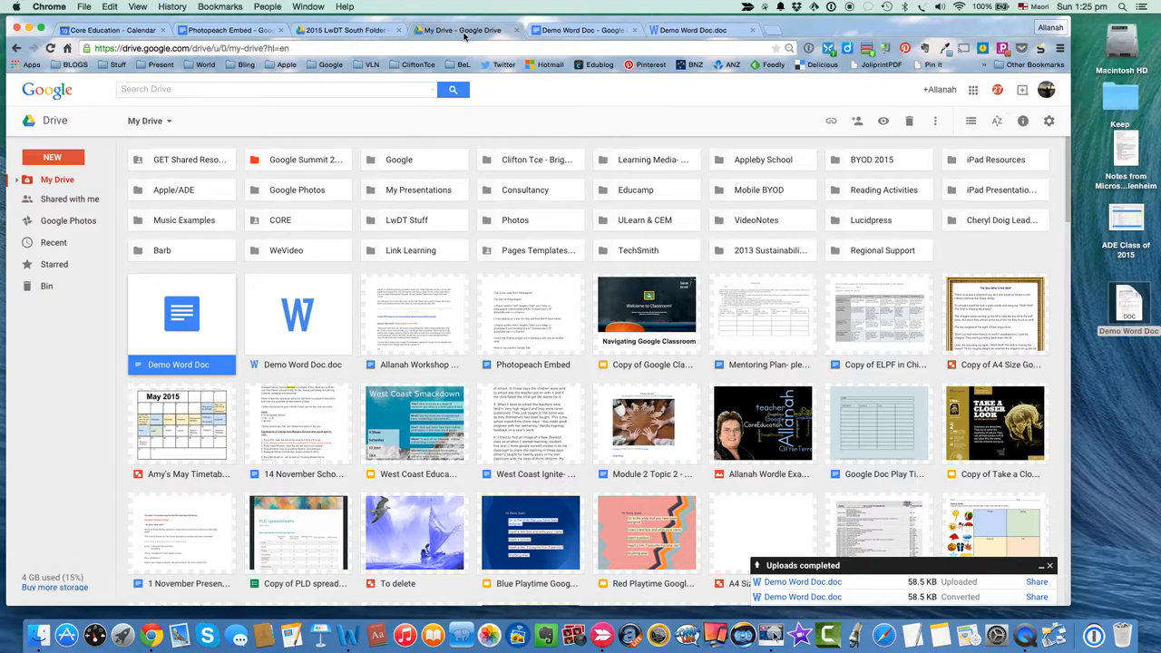
{"action": "mouse_move", "coordinate": [298, 312]}
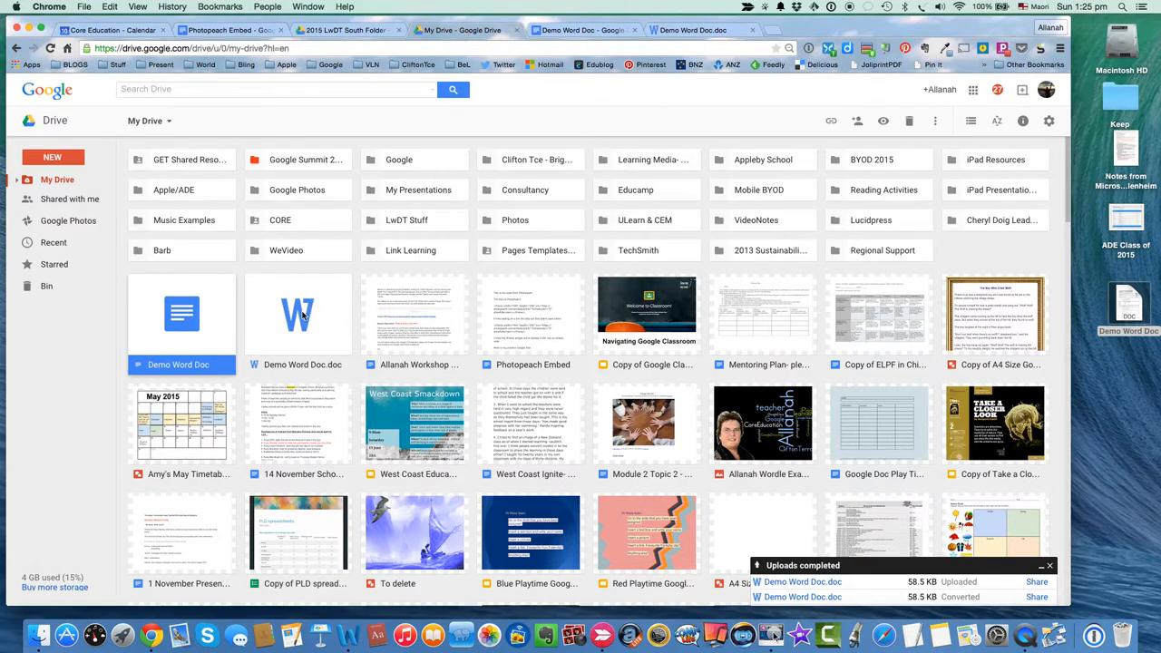
{"action": "left_click", "coordinate": [298, 323]}
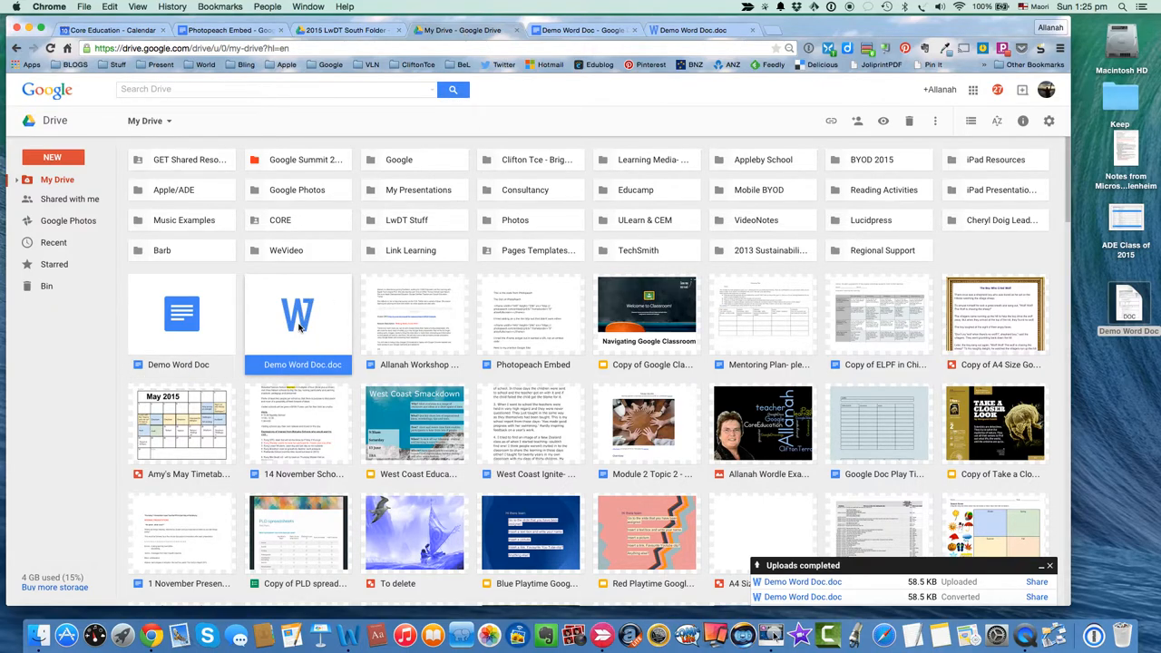
{"action": "right_click", "coordinate": [298, 313]}
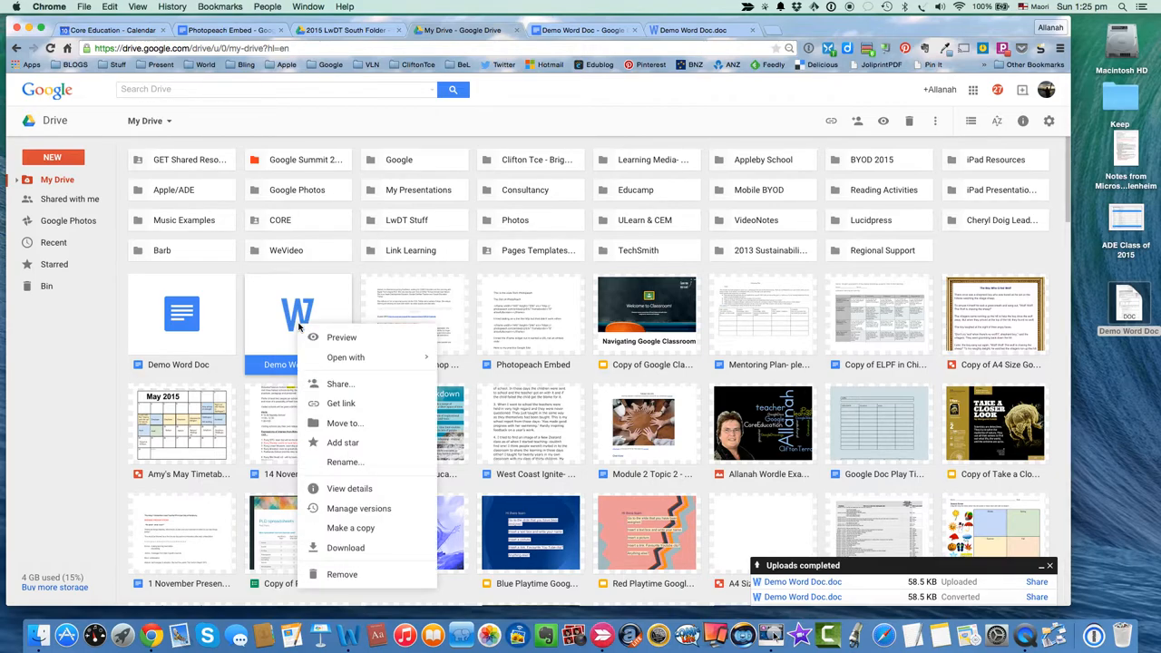
{"action": "left_click", "coordinate": [345, 358]}
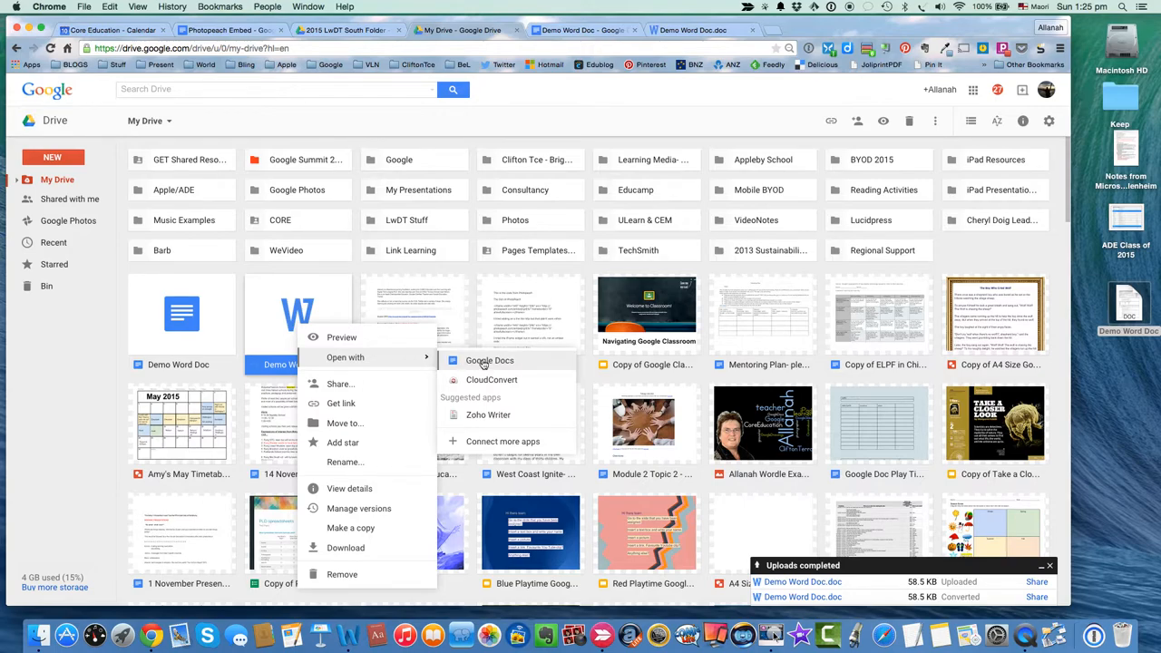
{"action": "left_click", "coordinate": [490, 360]}
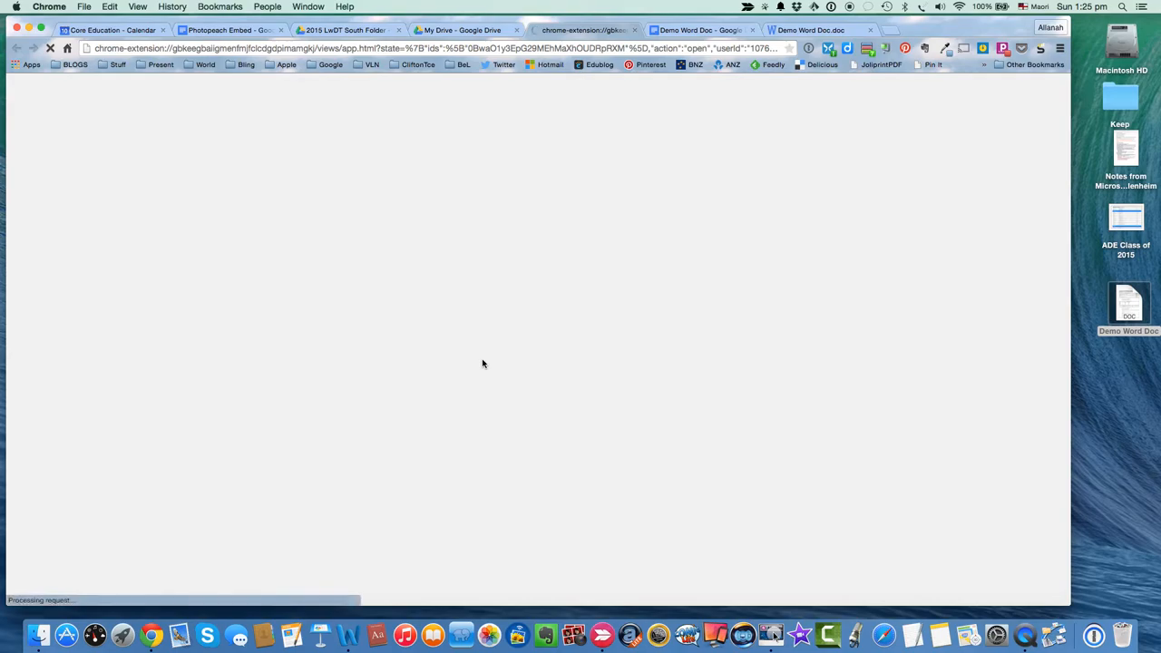